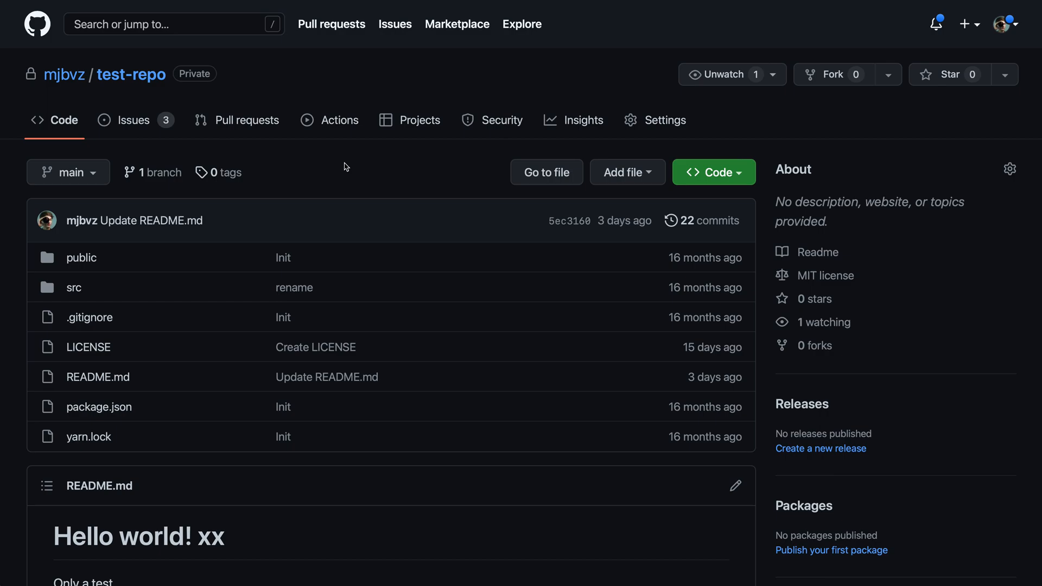
pyautogui.moveTo(288, 79)
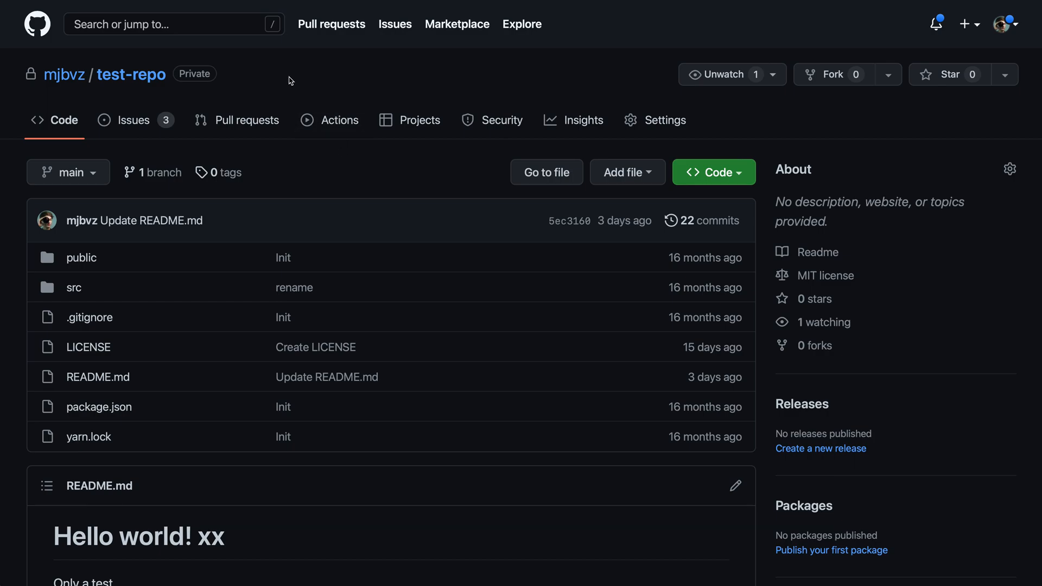
pyautogui.moveTo(111, 88)
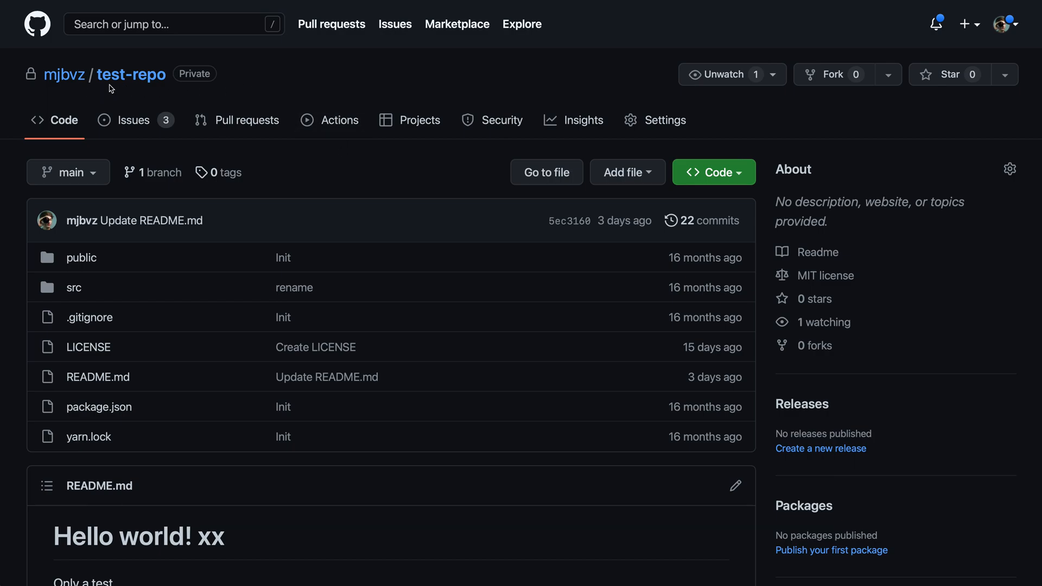
pyautogui.moveTo(273, 90)
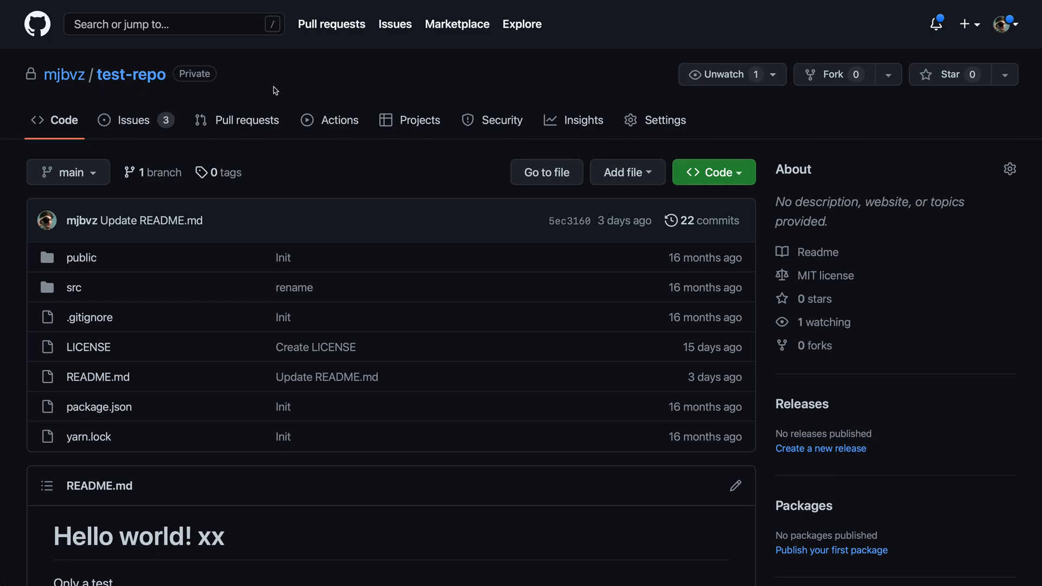
pyautogui.moveTo(353, 183)
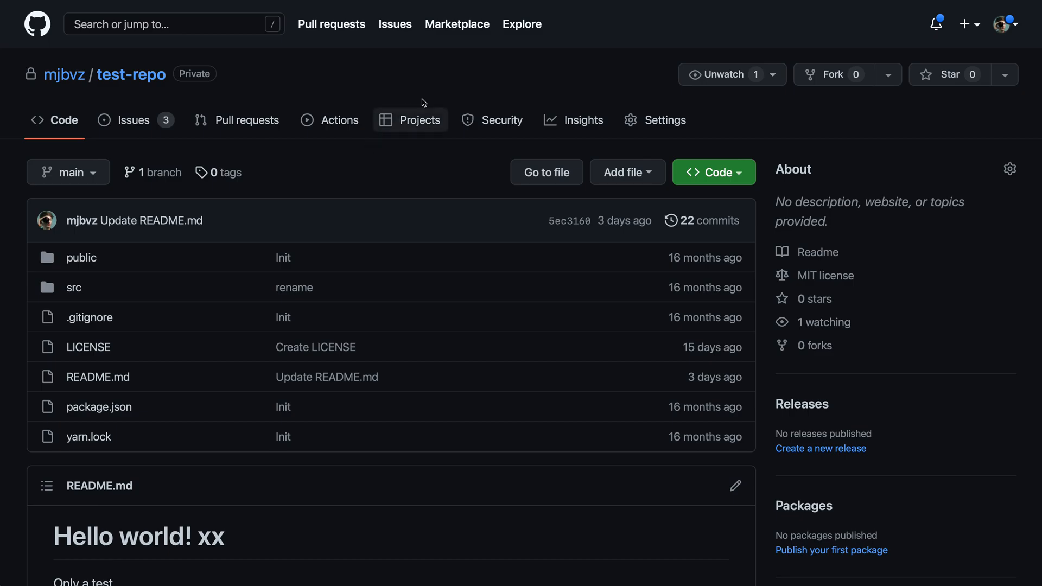
pyautogui.moveTo(661, 121)
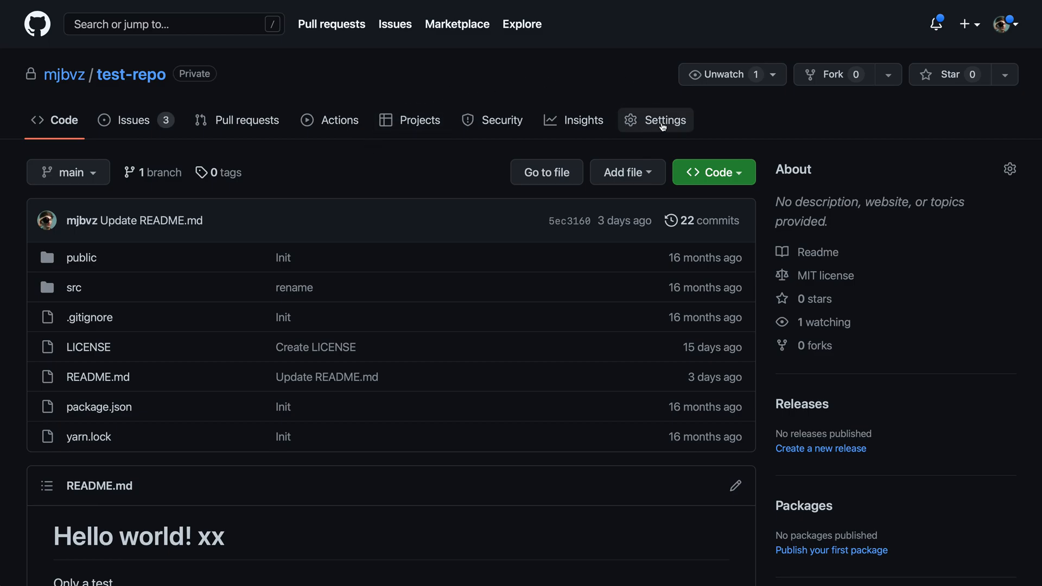
# Step: Go to the Settings page of the mjbvz/test-repo repository
pyautogui.click(666, 121)
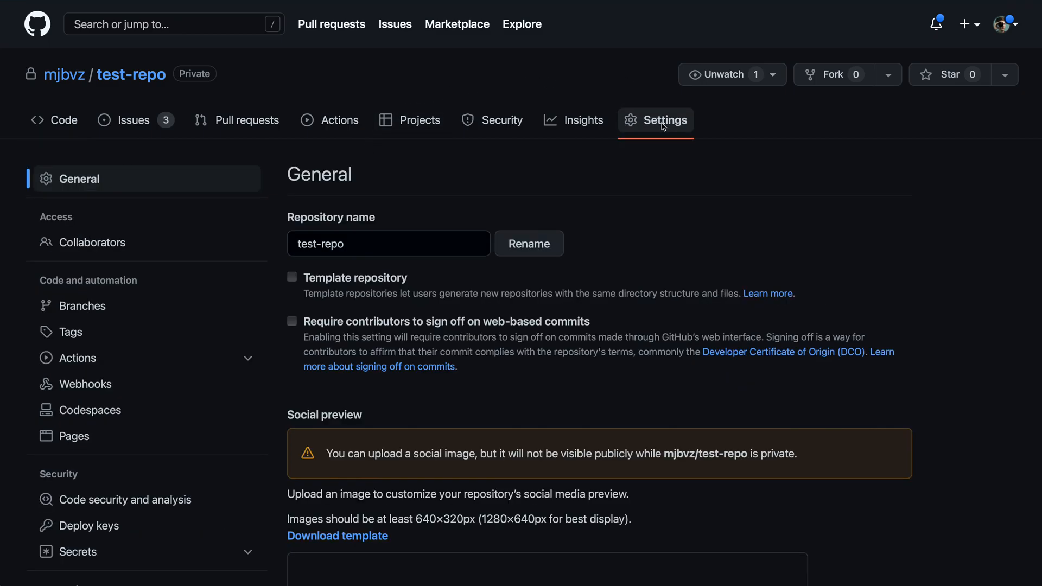
pyautogui.moveTo(628, 221)
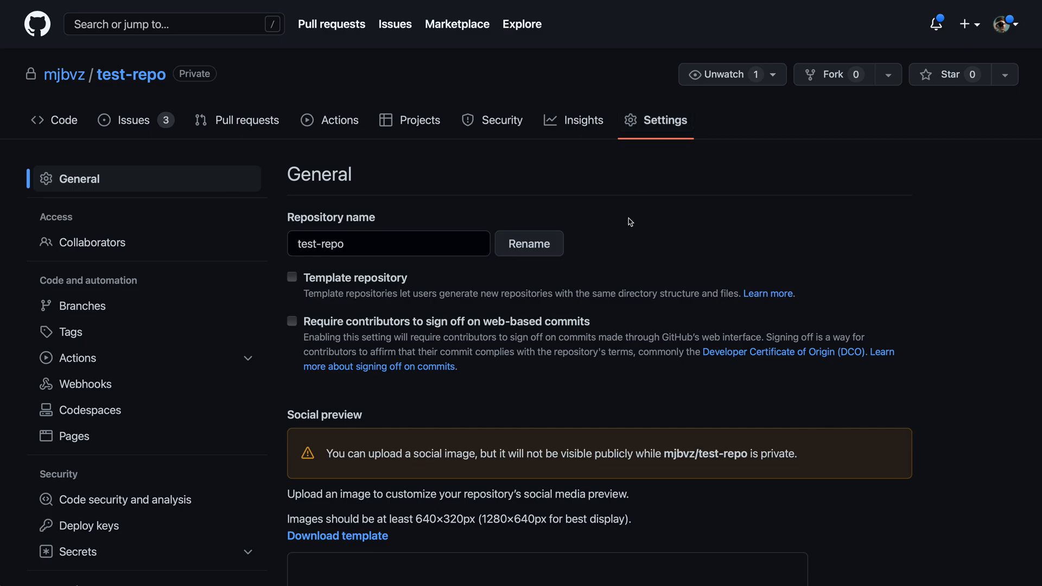
# Step: Scroll the Settings page down to the Danger Zone section
pyautogui.scroll(-3)
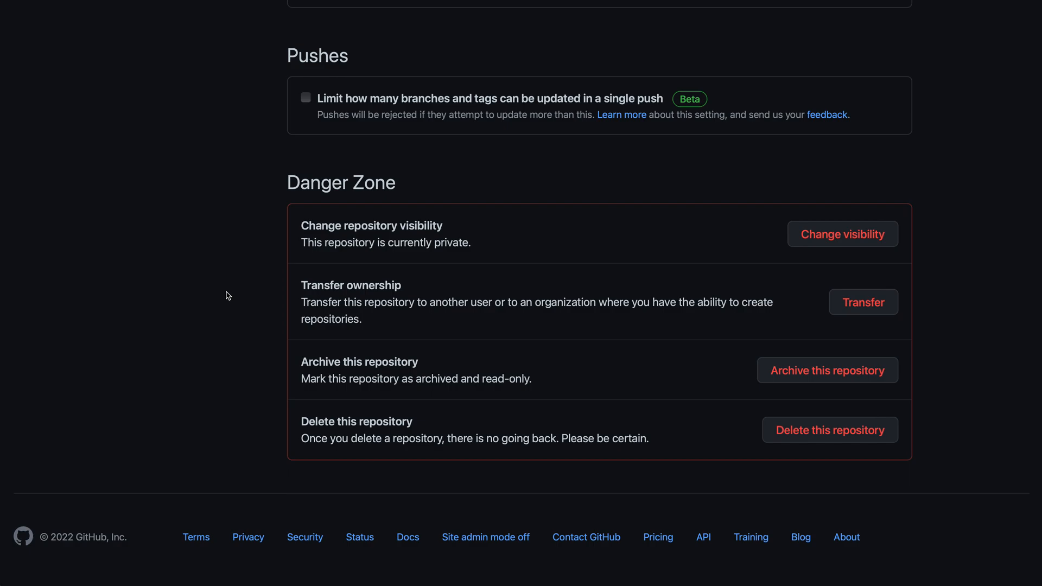
pyautogui.moveTo(337, 501)
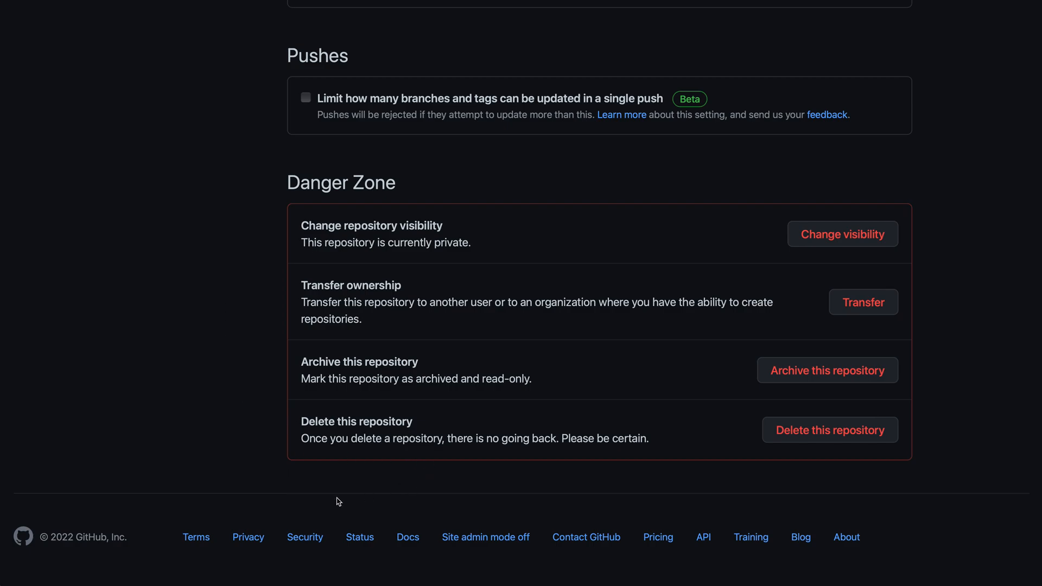
pyautogui.moveTo(253, 478)
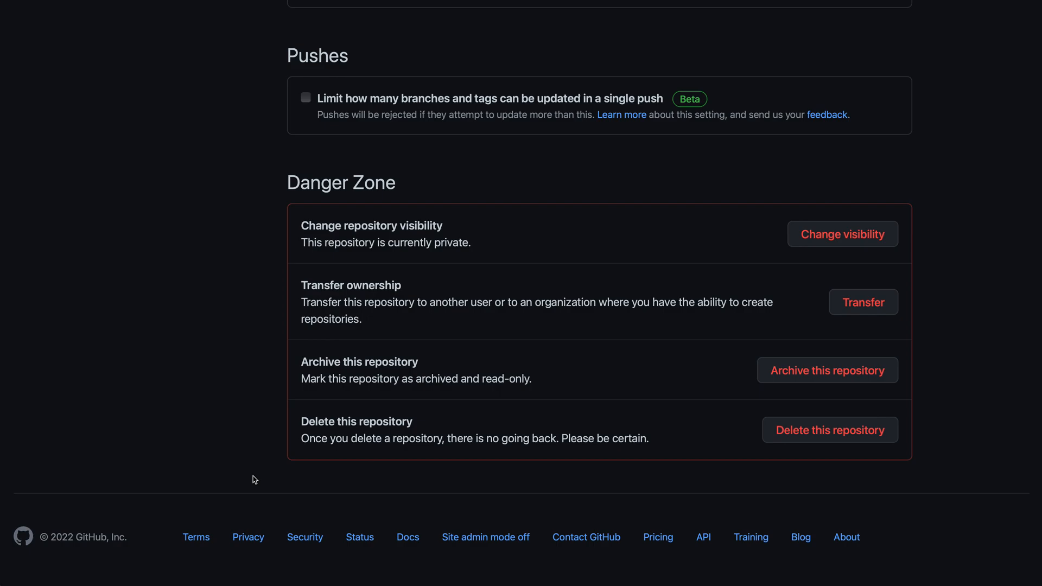
pyautogui.moveTo(303, 379)
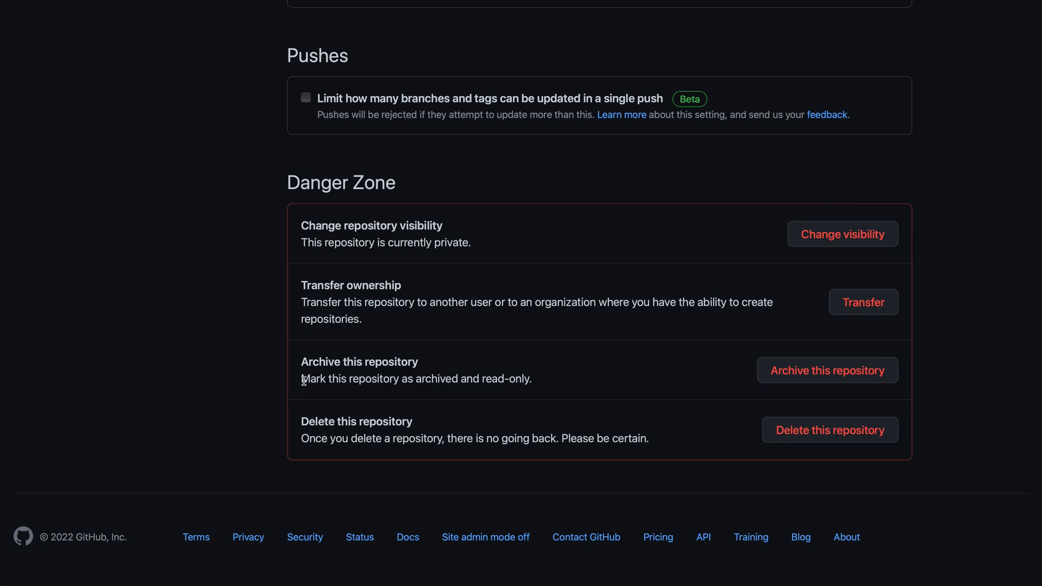
pyautogui.moveTo(797, 391)
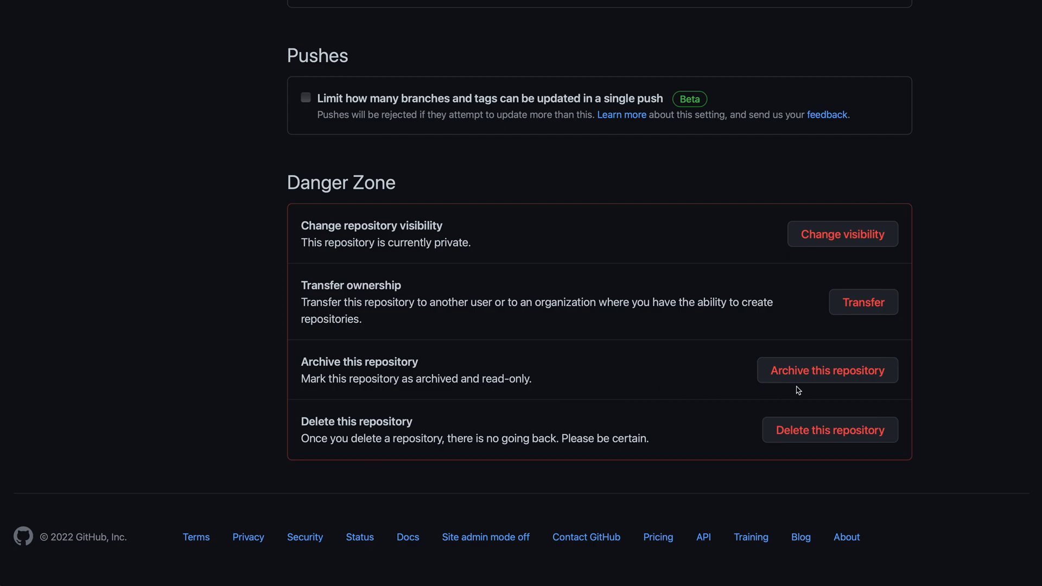
pyautogui.moveTo(632, 381)
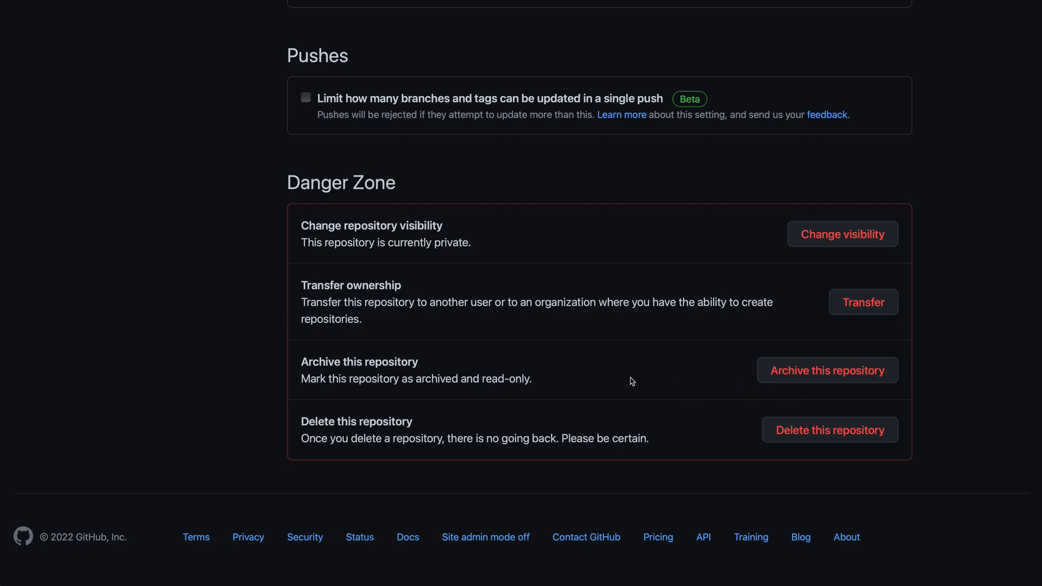
pyautogui.moveTo(564, 440)
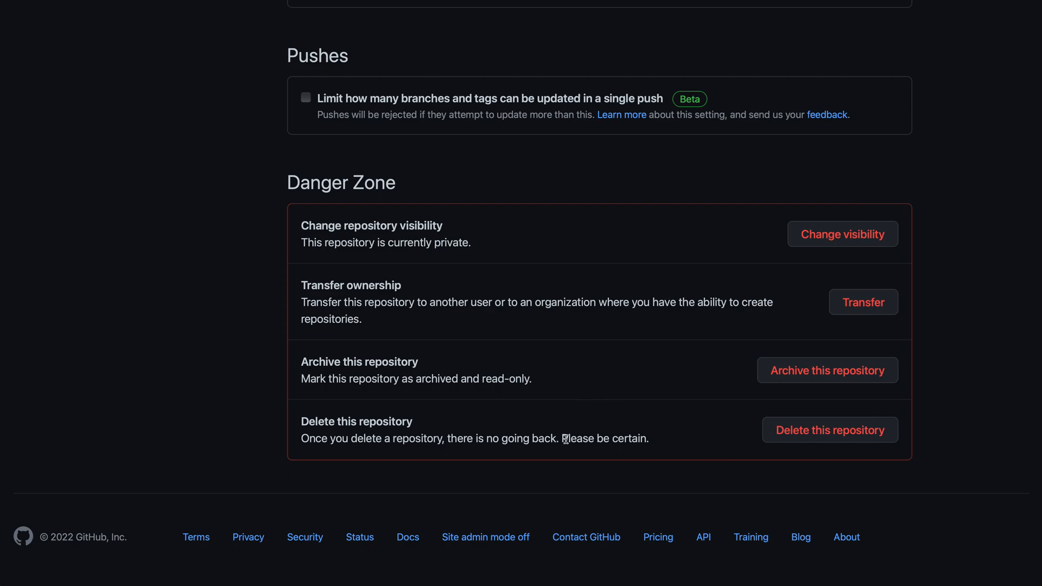
pyautogui.moveTo(302, 434)
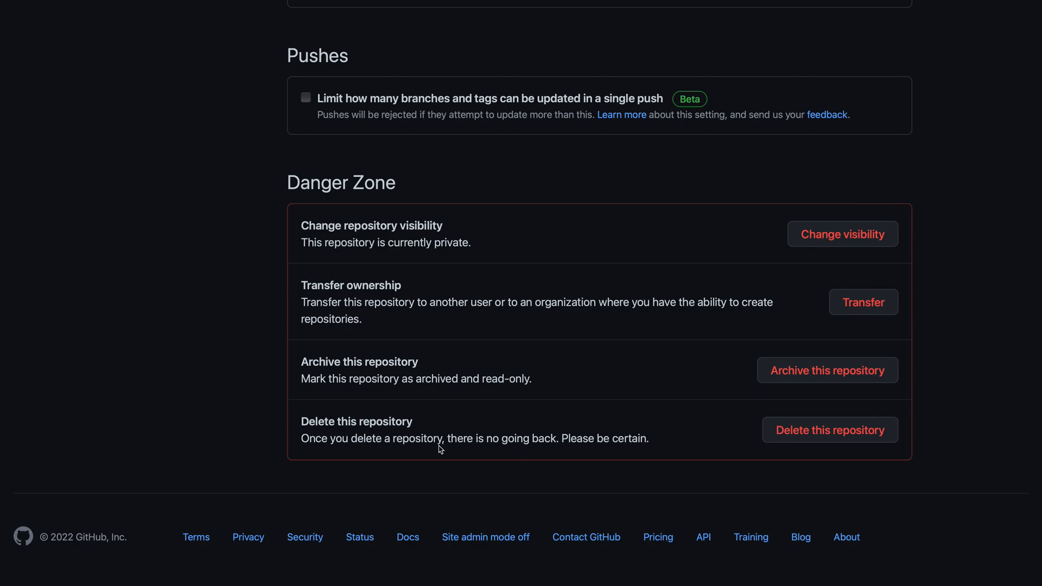
pyautogui.moveTo(829, 430)
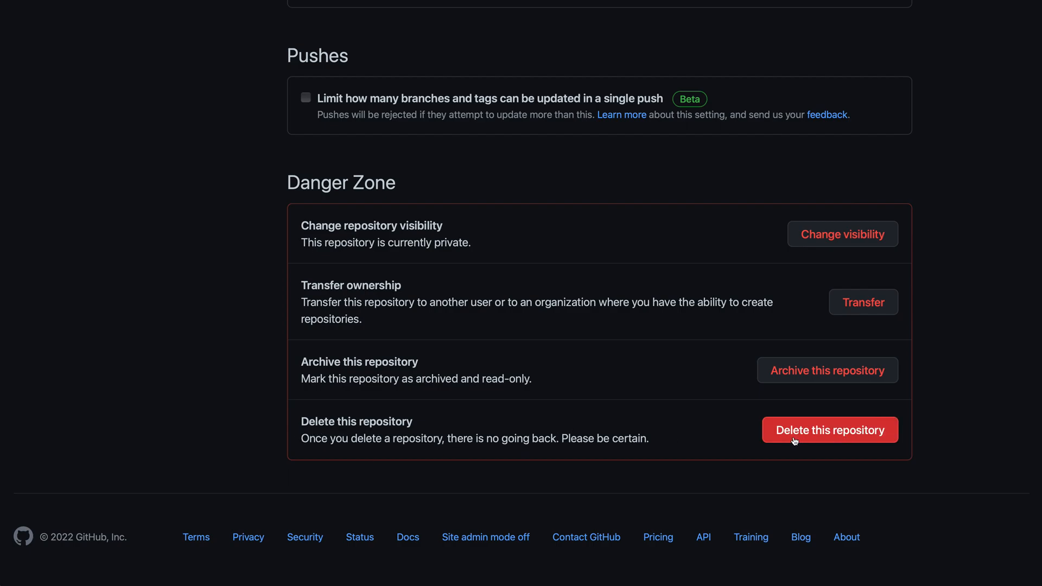
# Step: Start deleting the repository and enter mjbvz/test-repo in the confirmation field
pyautogui.click(829, 429)
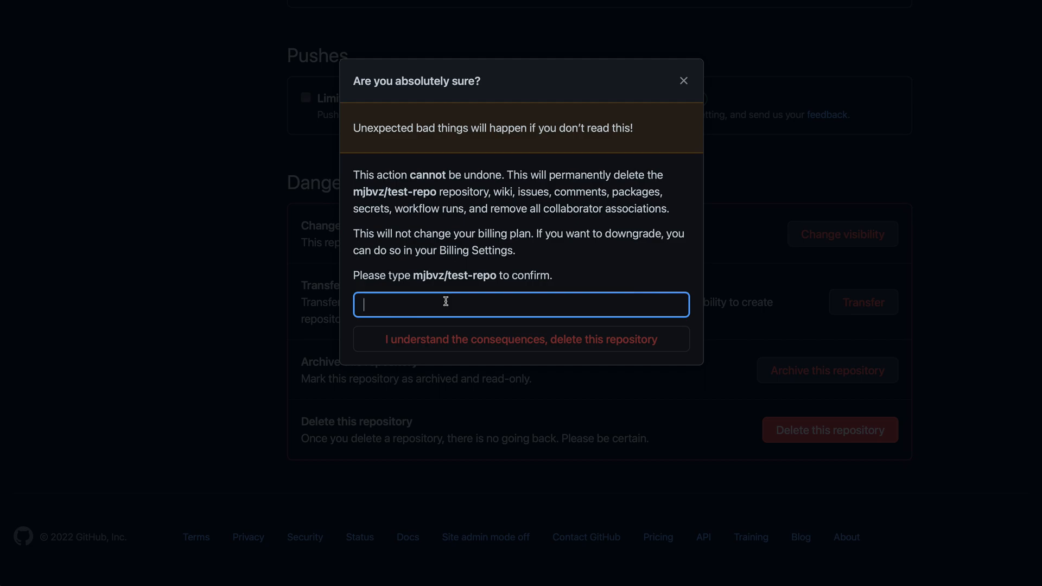
pyautogui.write('mjb')
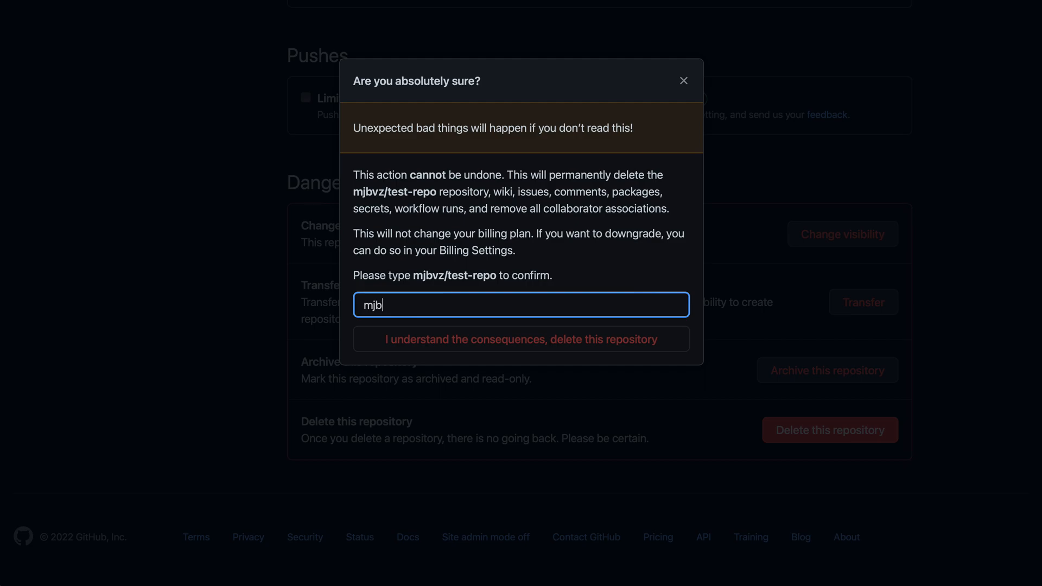
pyautogui.write('vz/test-rep')
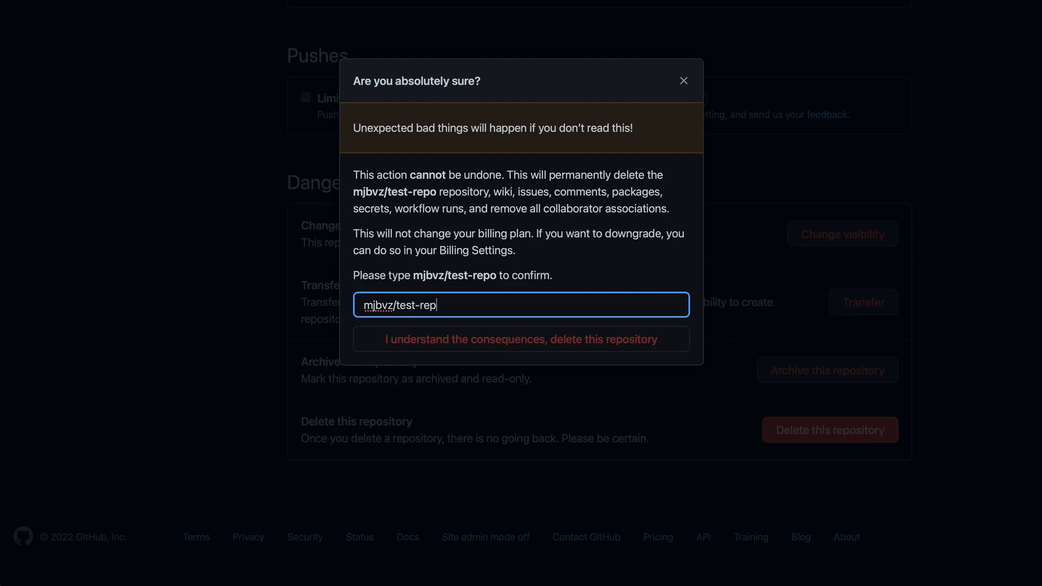
pyautogui.write('o')
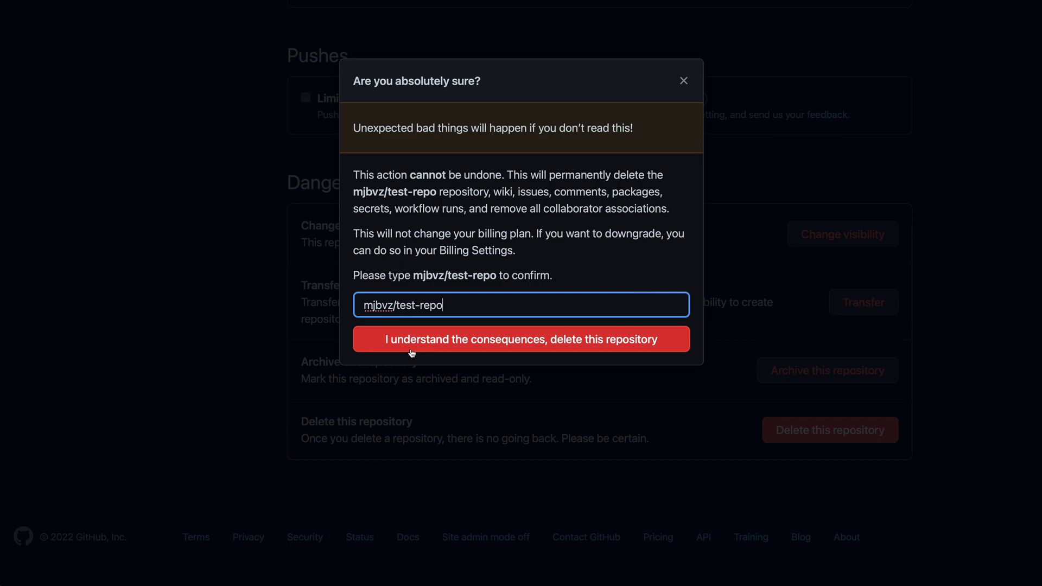
pyautogui.moveTo(385, 350)
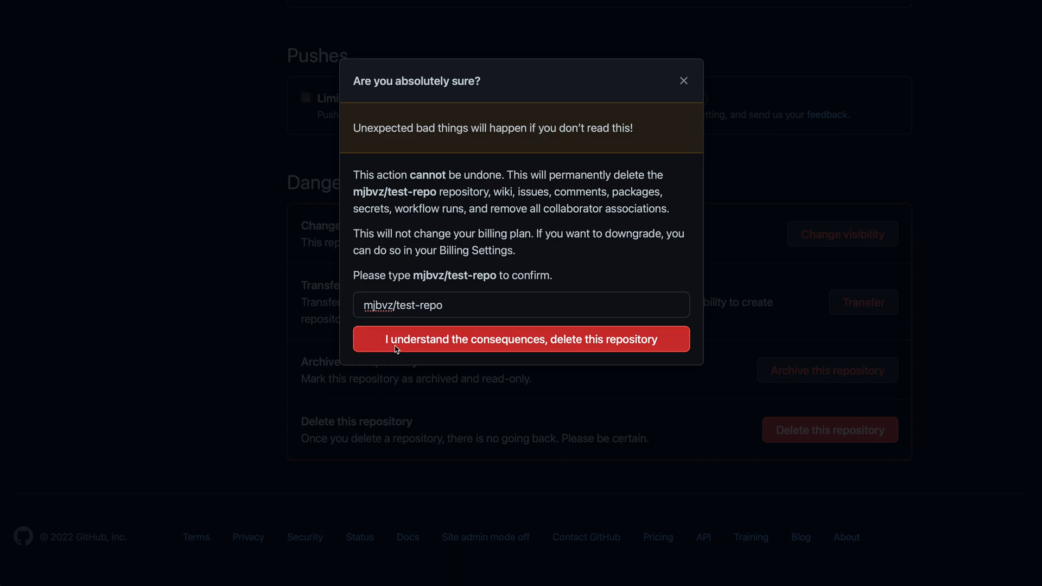
# Step: Confirm permanent deletion of test-repo, then search the profile's repositories for 'test-re'
pyautogui.click(521, 338)
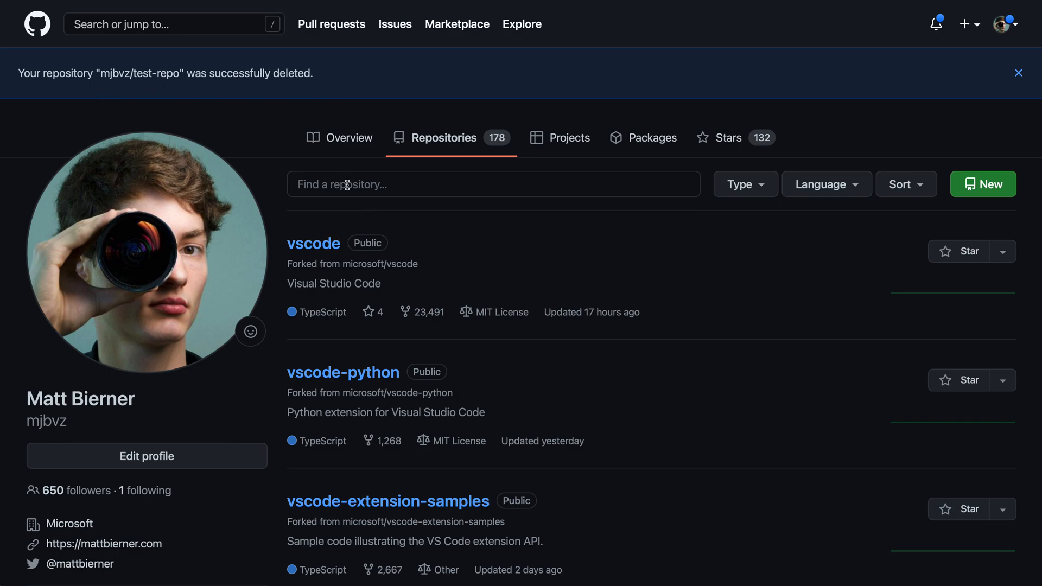
pyautogui.write('test-re')
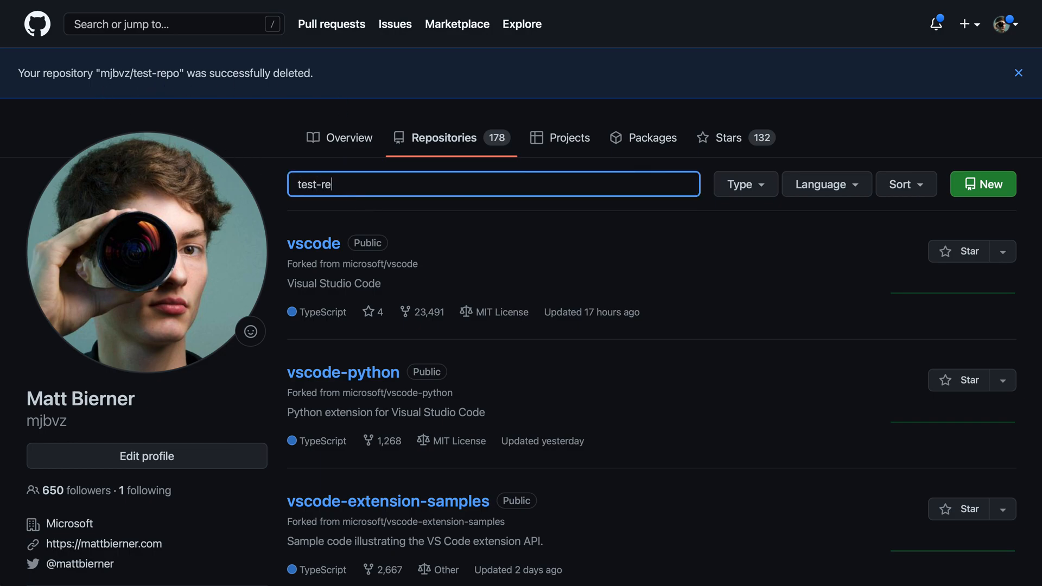